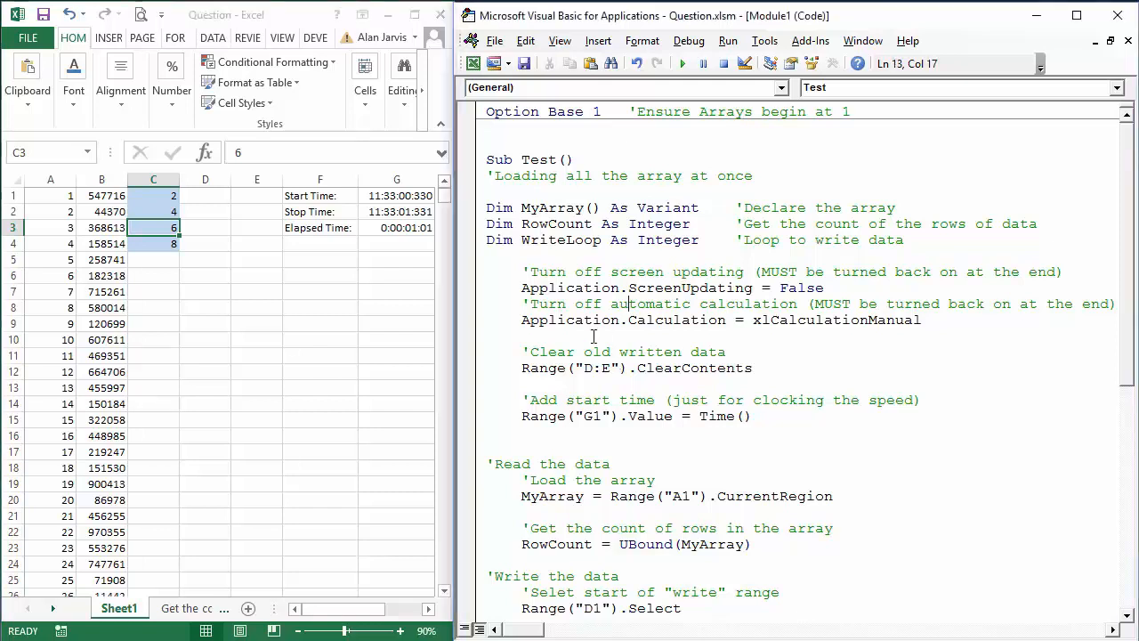
mouse_move(402, 230)
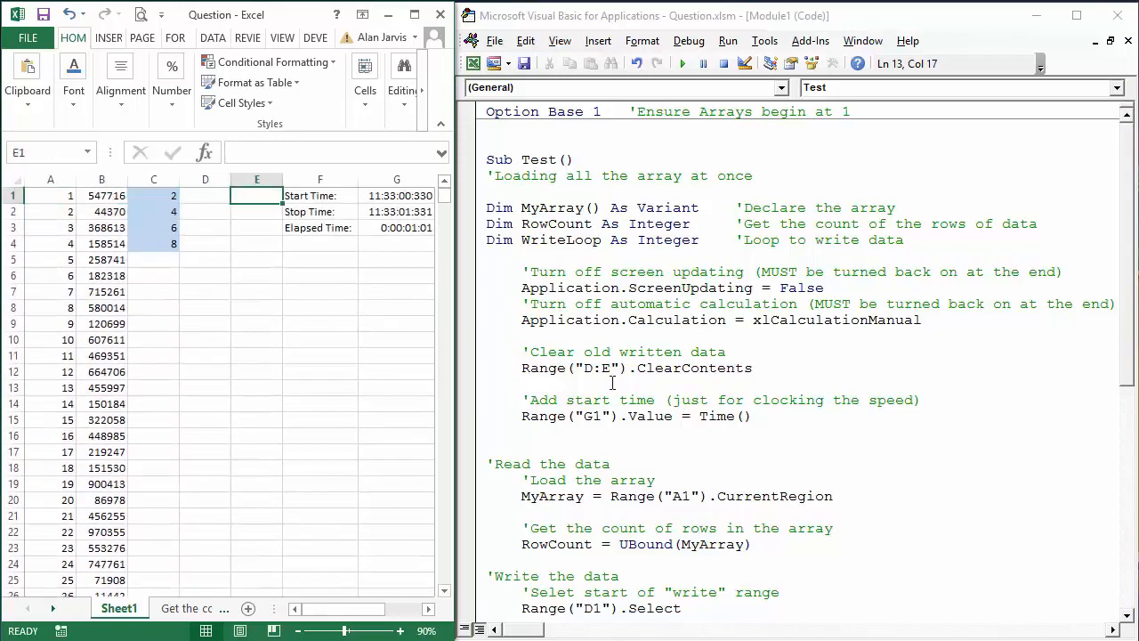
- Run the Test macro so columns D:E fill with copied rows and G1:G3 log the times
click(708, 288)
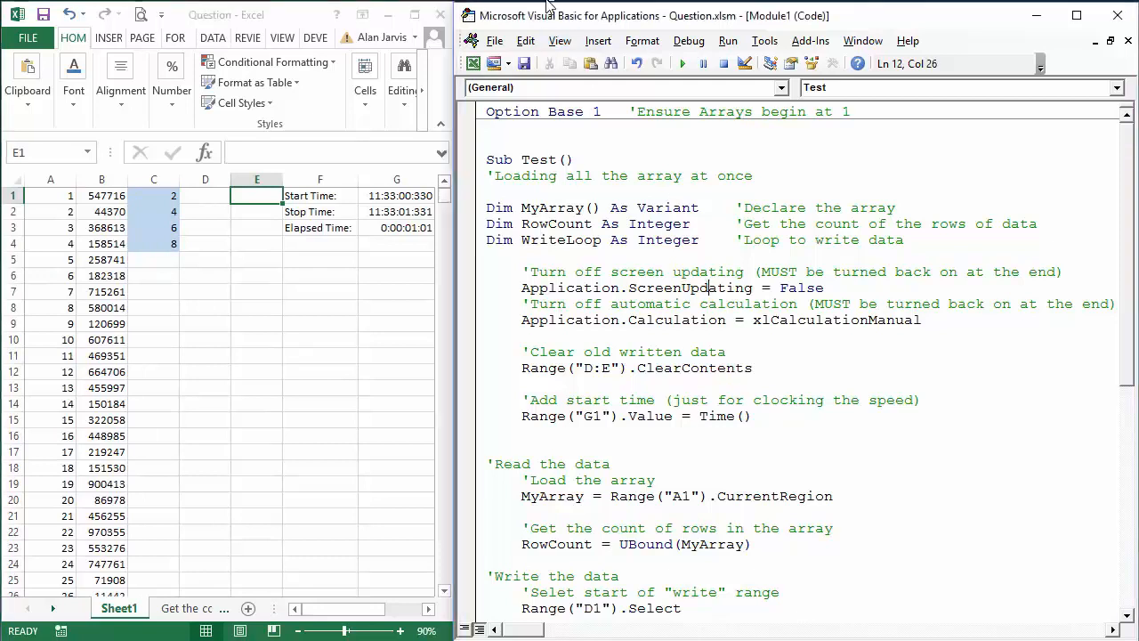
click(683, 64)
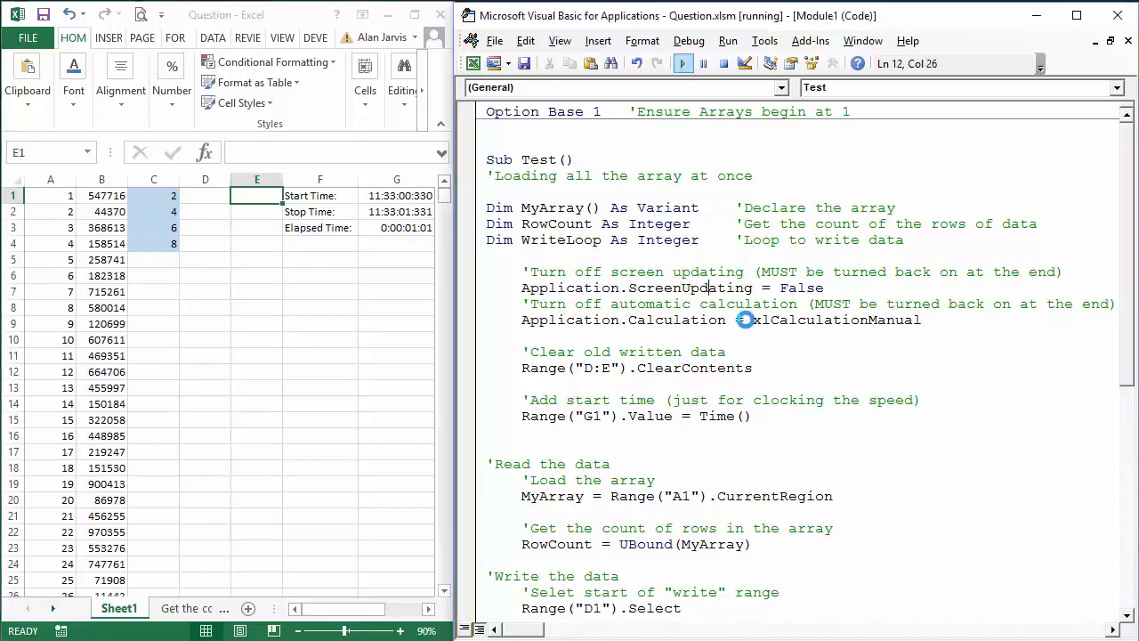
click(683, 64)
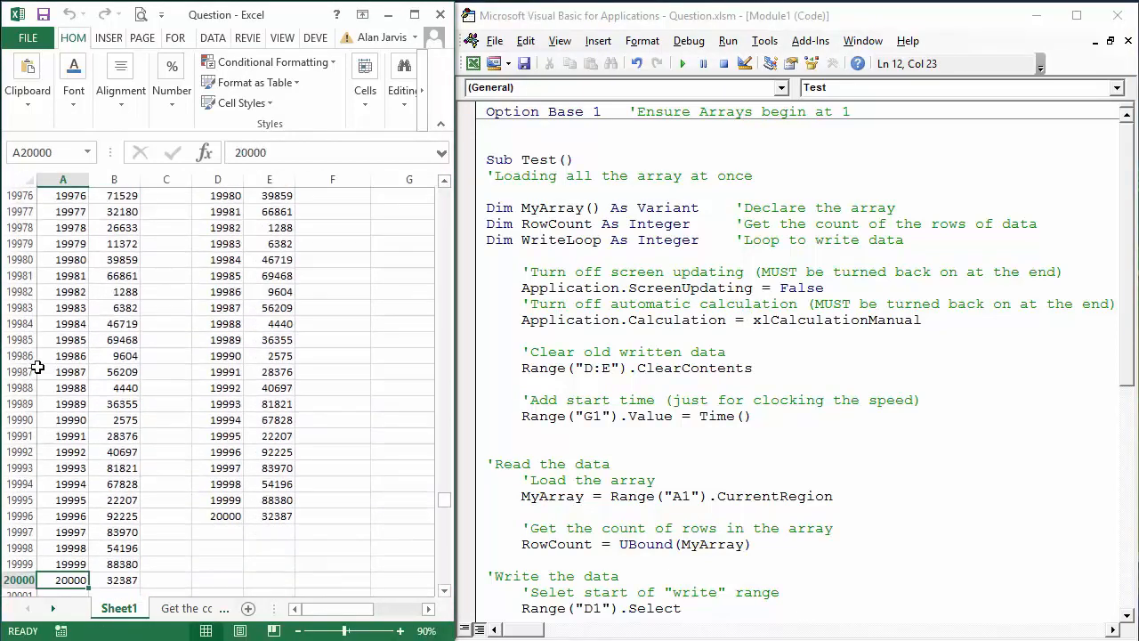
click(682, 64)
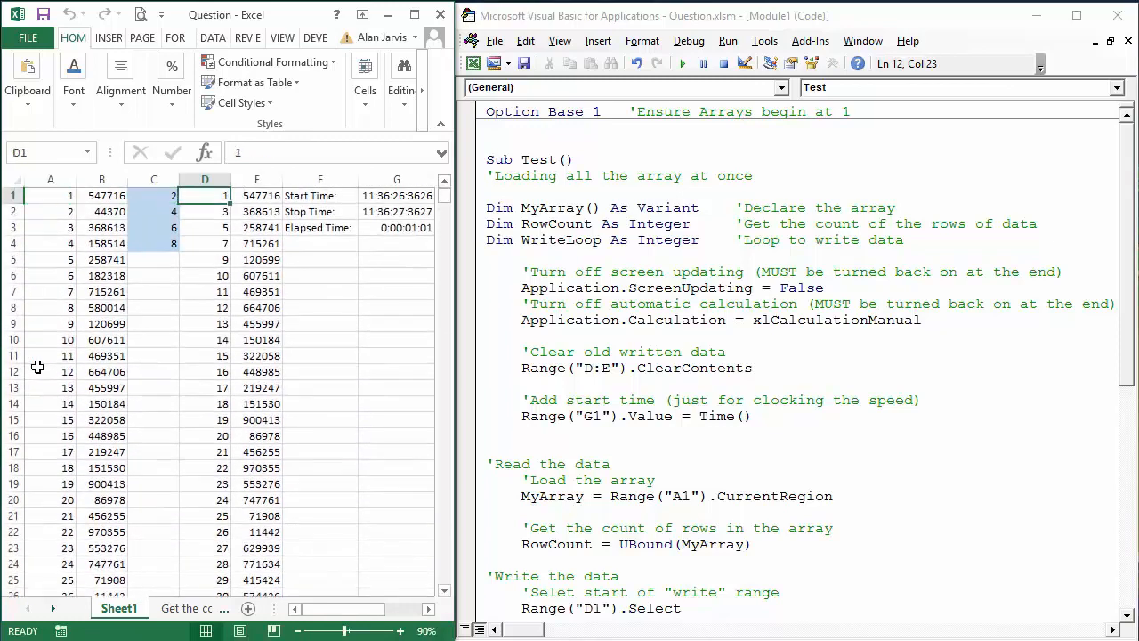
click(320, 194)
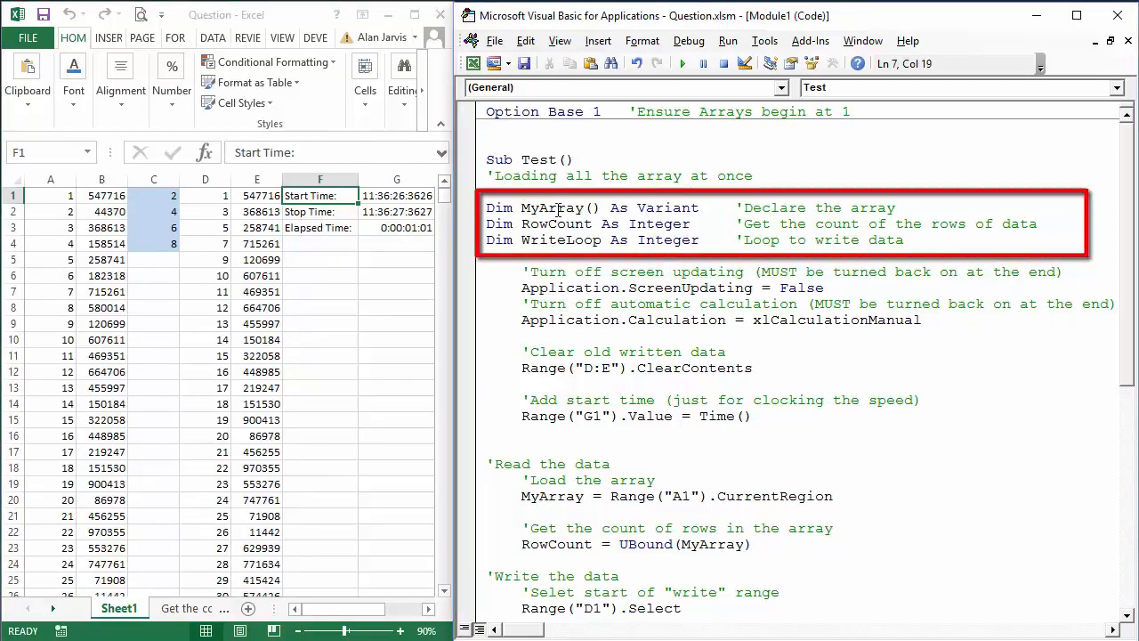
mouse_move(470, 247)
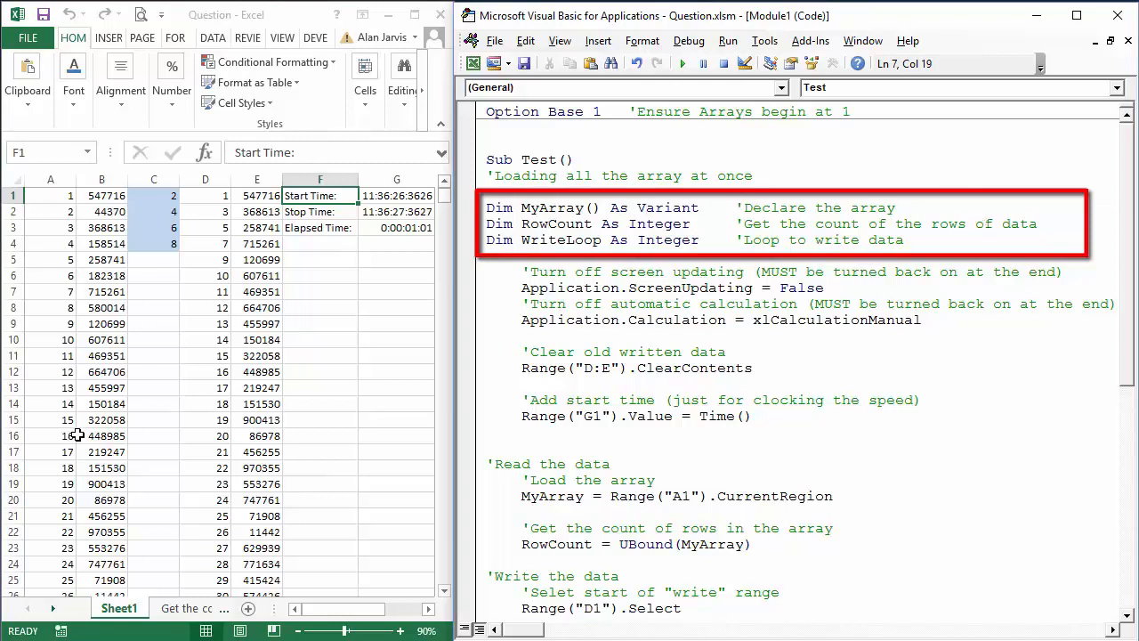
mouse_move(86, 509)
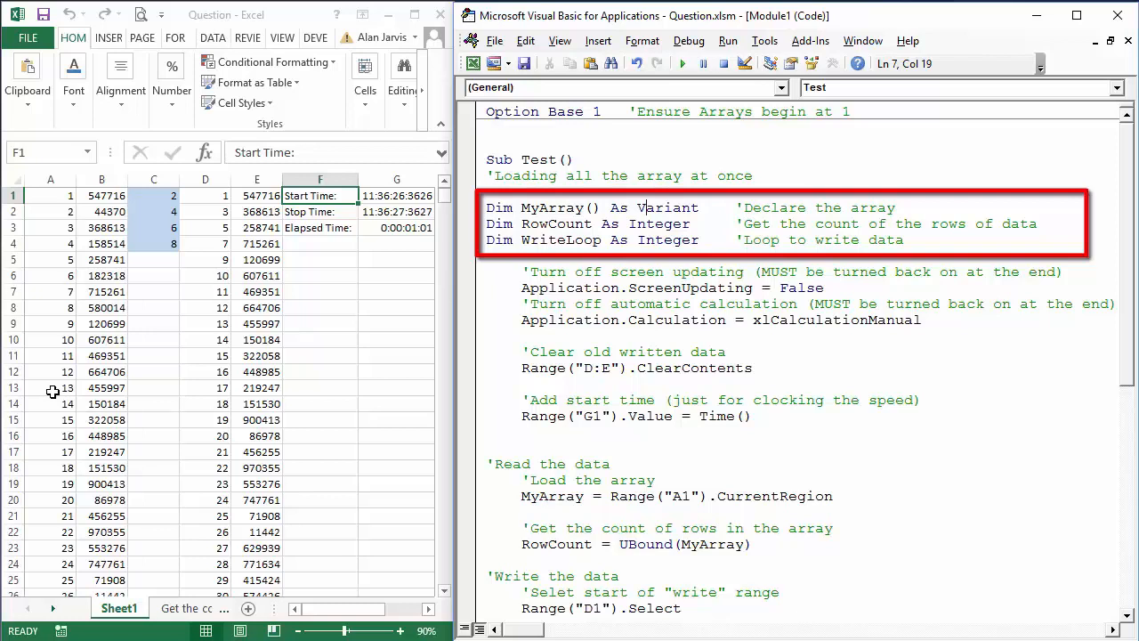
mouse_move(144, 235)
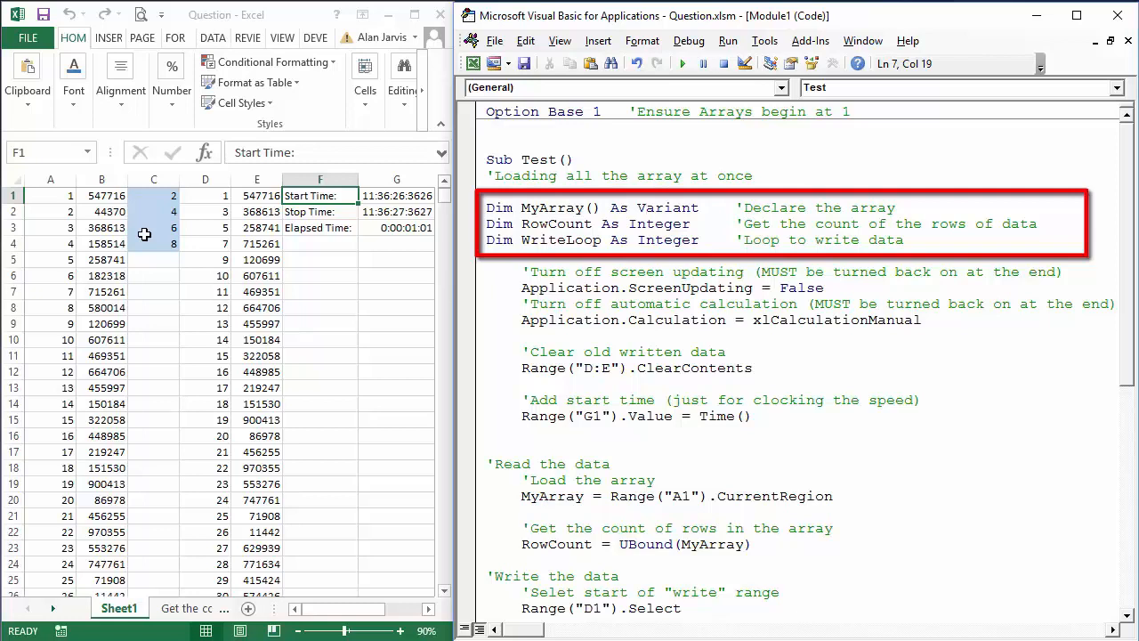
mouse_move(63, 253)
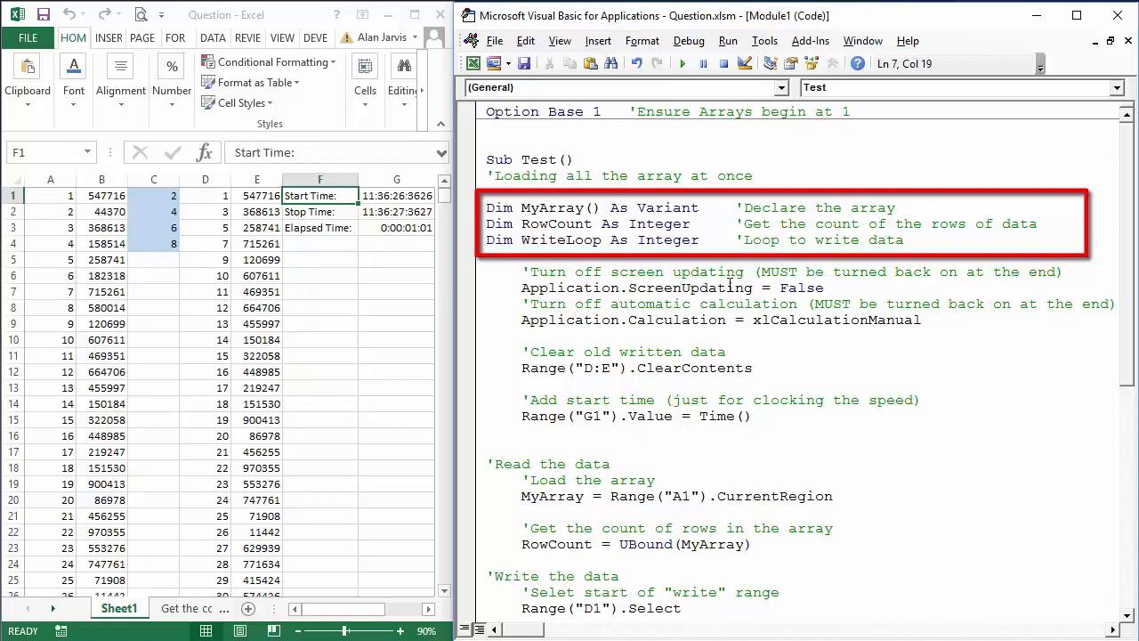
mouse_move(418, 235)
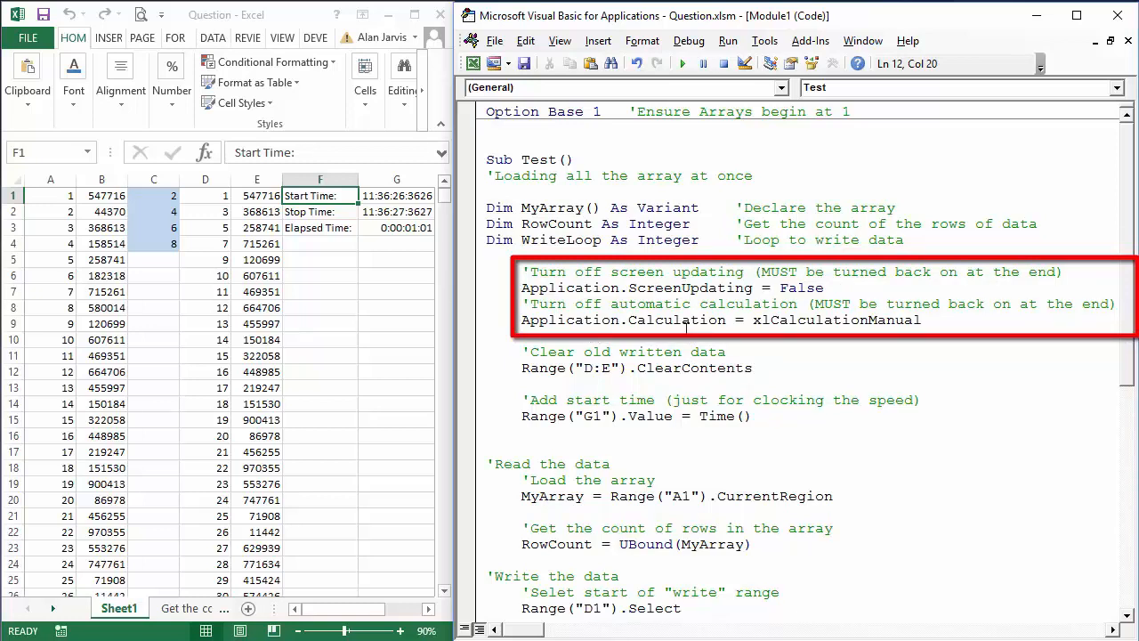
mouse_move(696, 337)
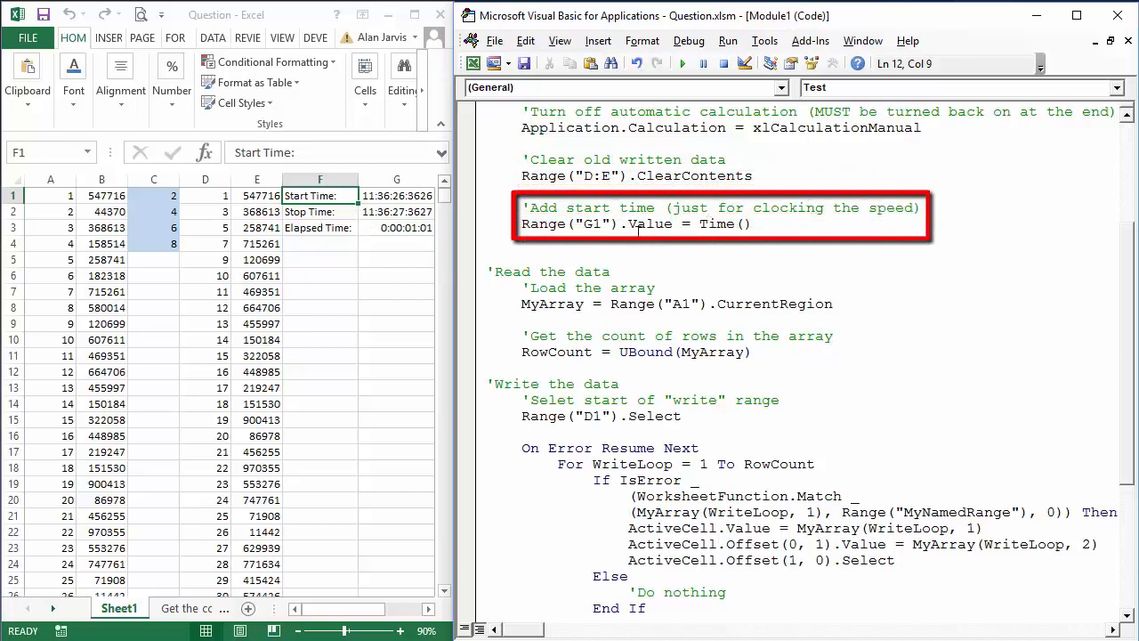
scroll(down, 3)
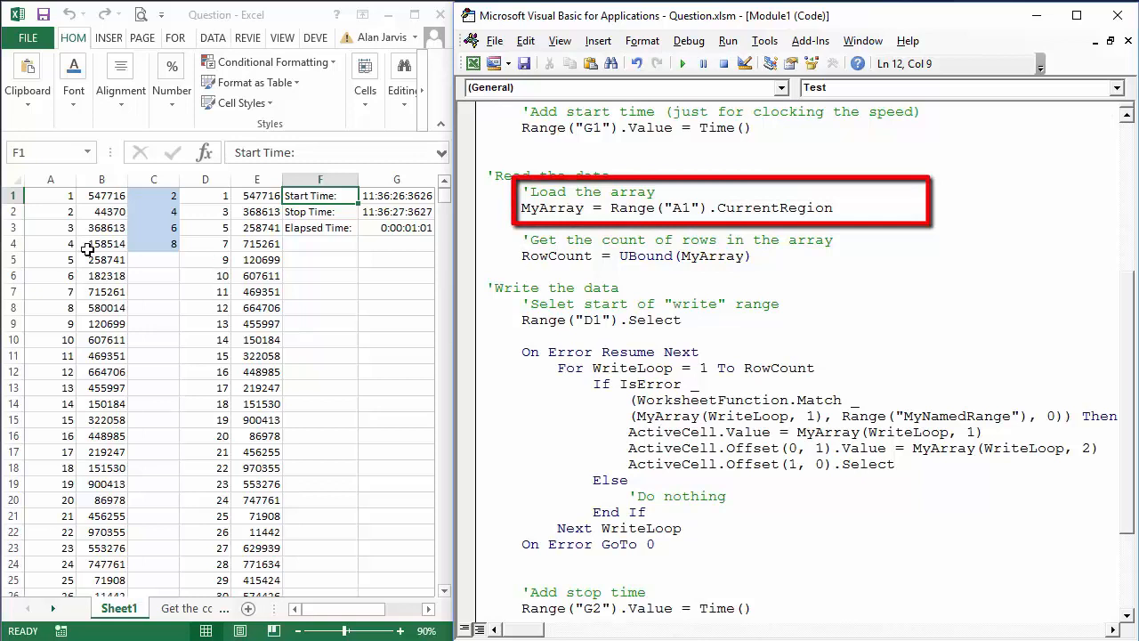
mouse_move(86, 320)
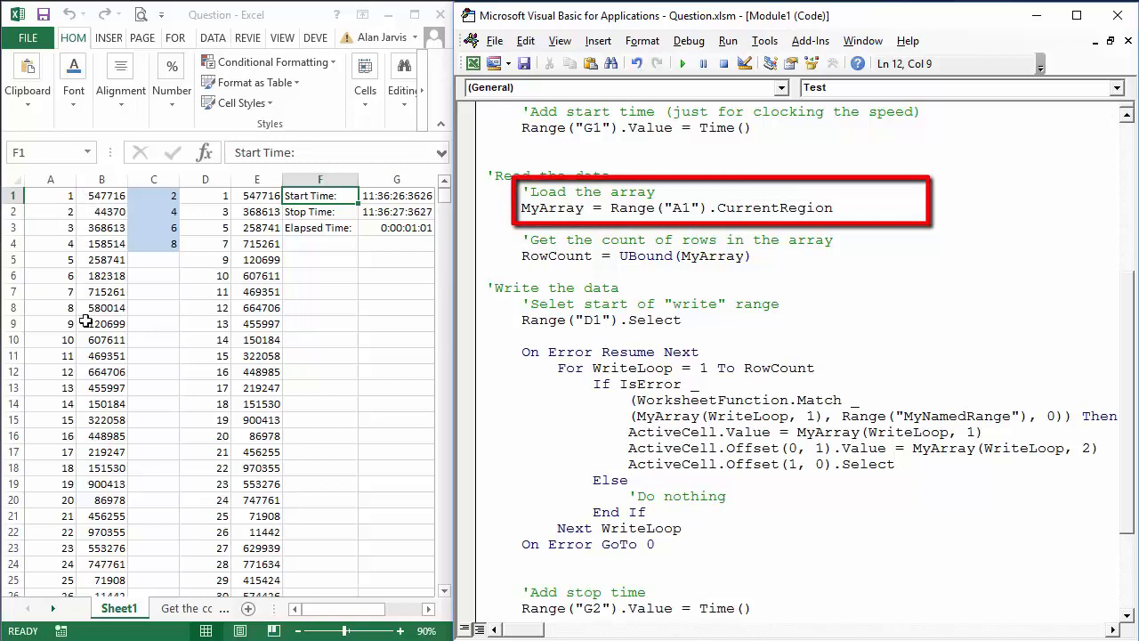
mouse_move(54, 242)
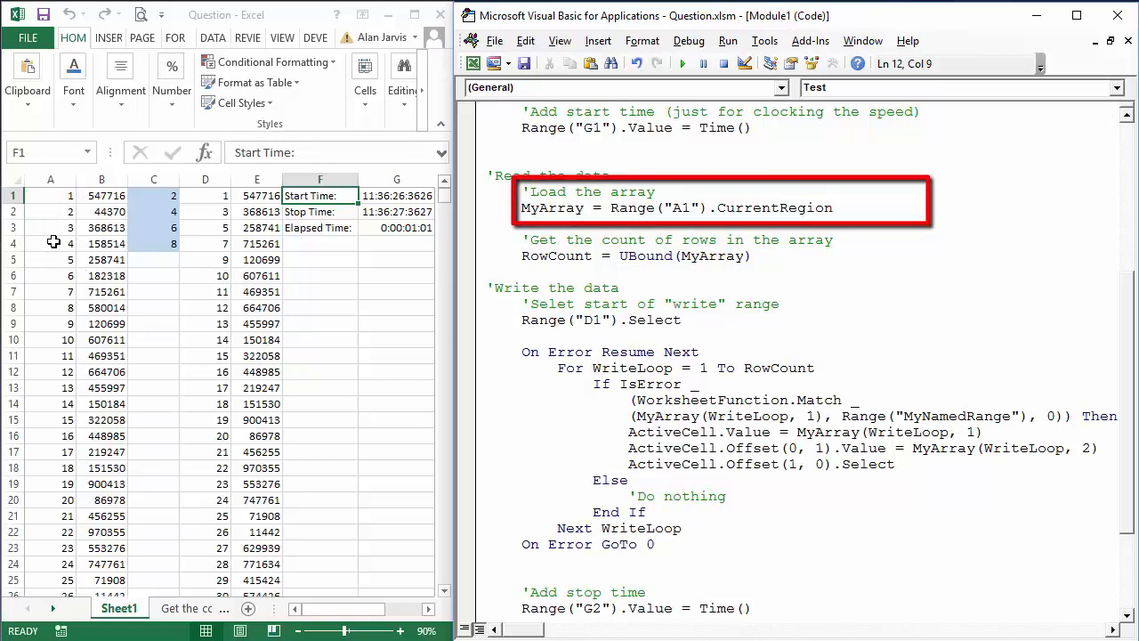
mouse_move(169, 225)
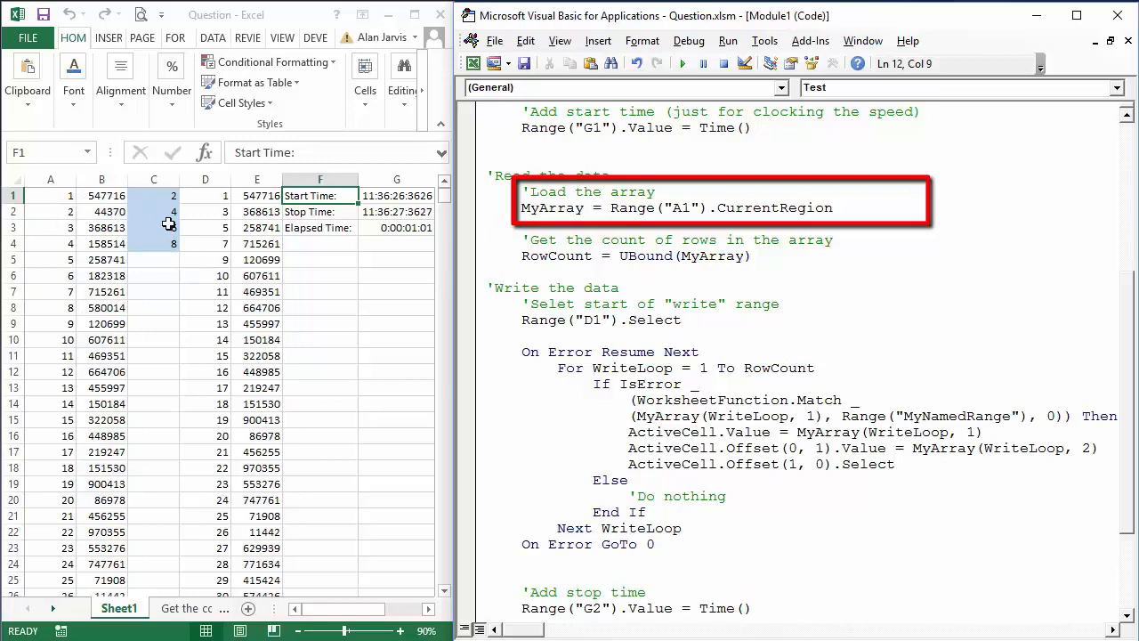
click(101, 194)
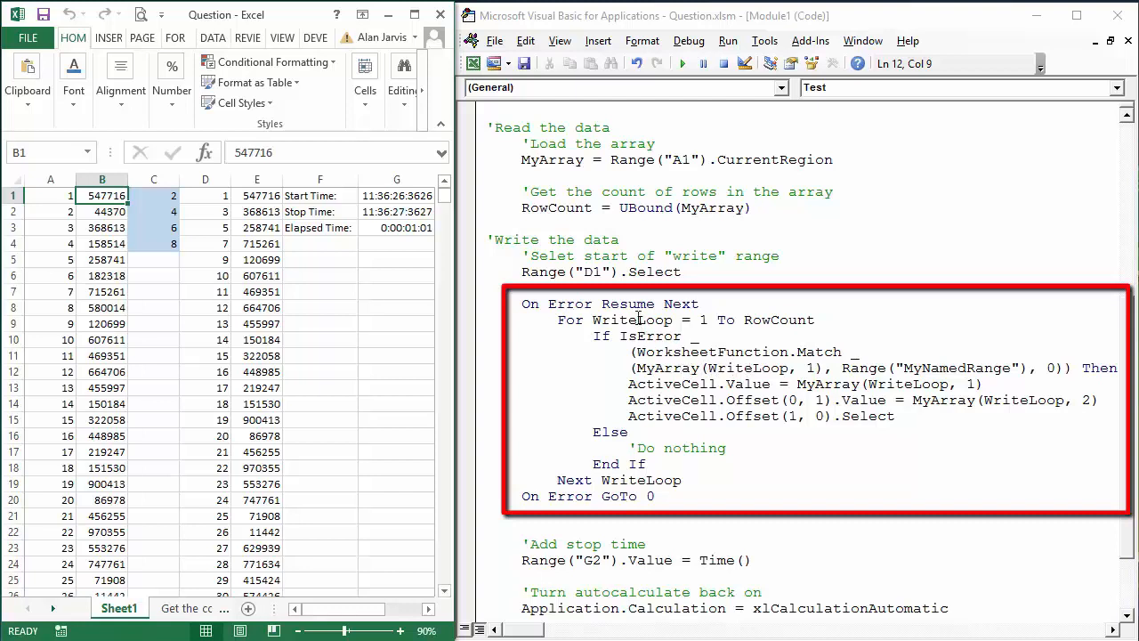
mouse_move(650, 366)
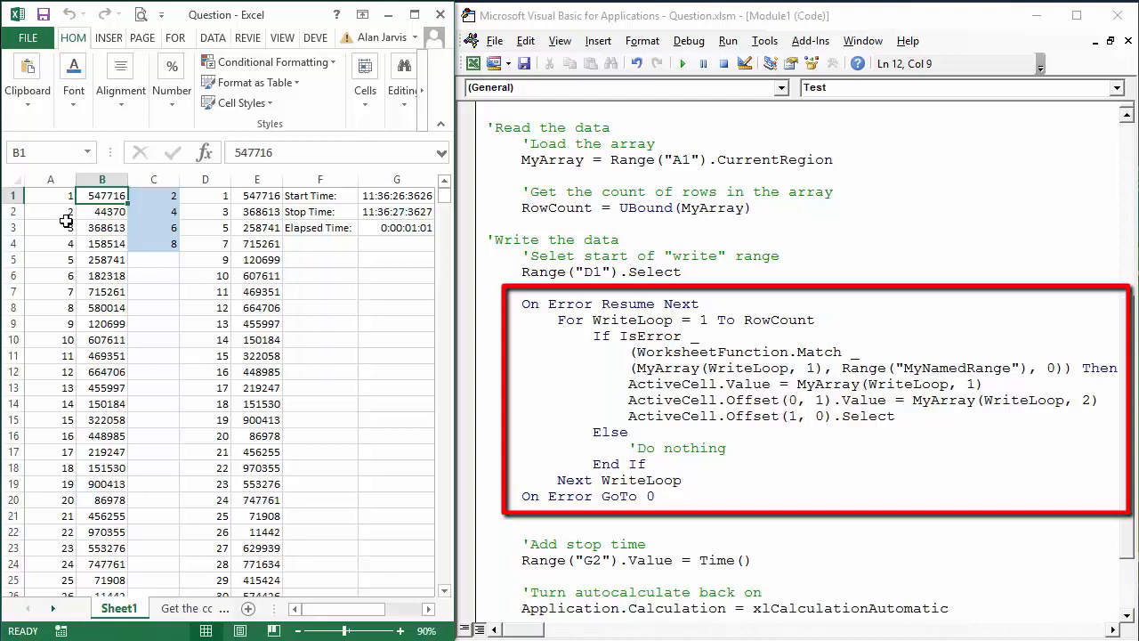
mouse_move(873, 372)
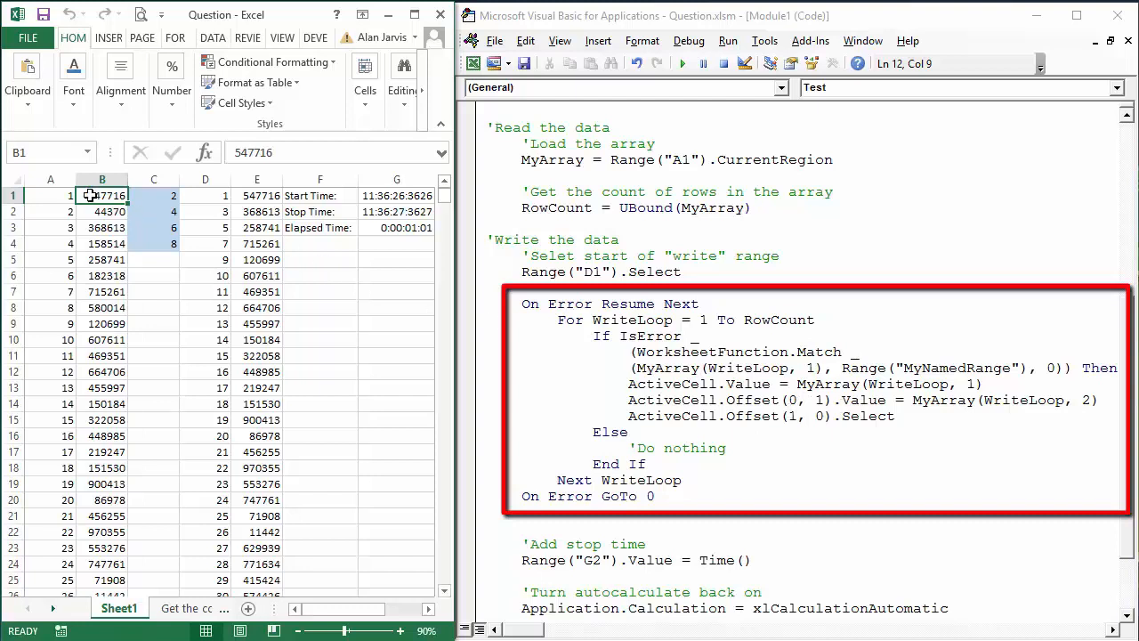
mouse_move(876, 408)
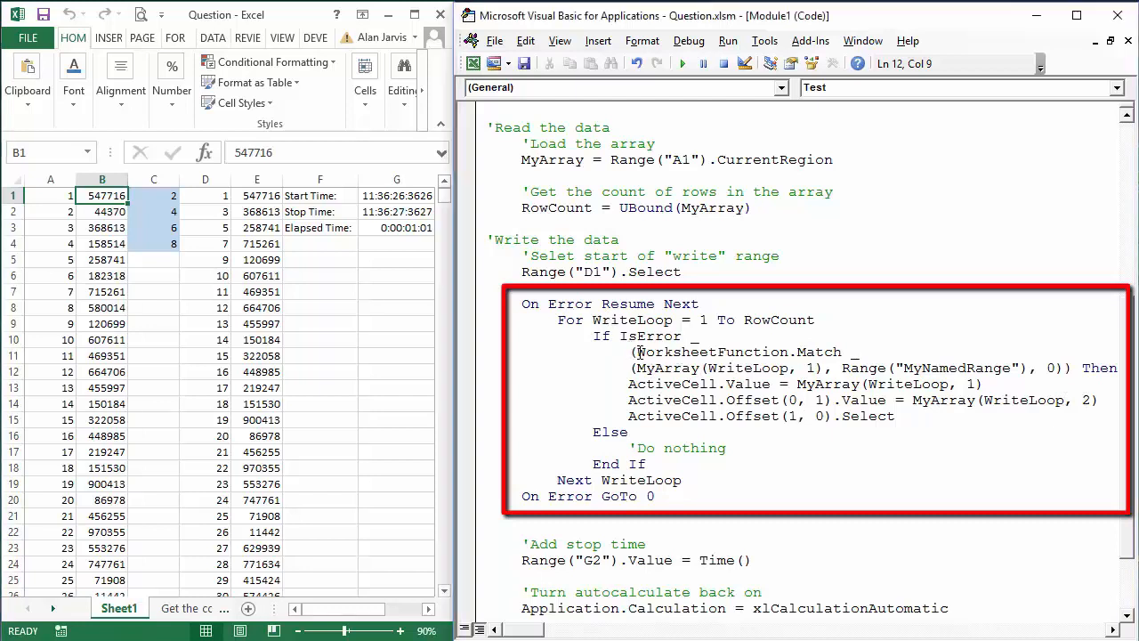
drag(633, 353, 1029, 367)
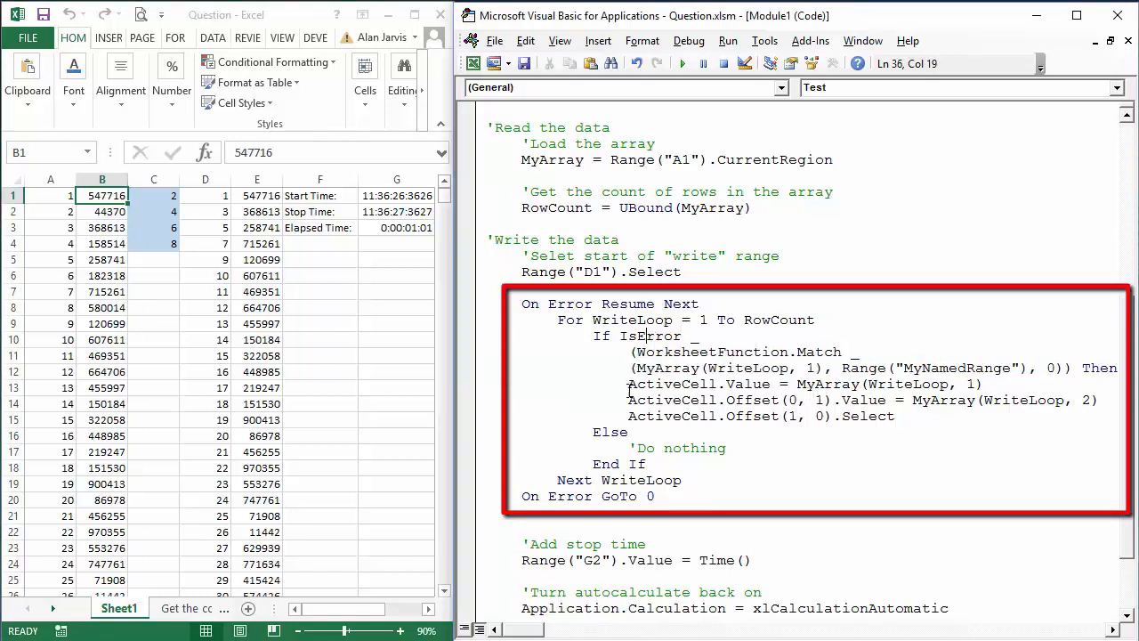
drag(627, 385, 893, 417)
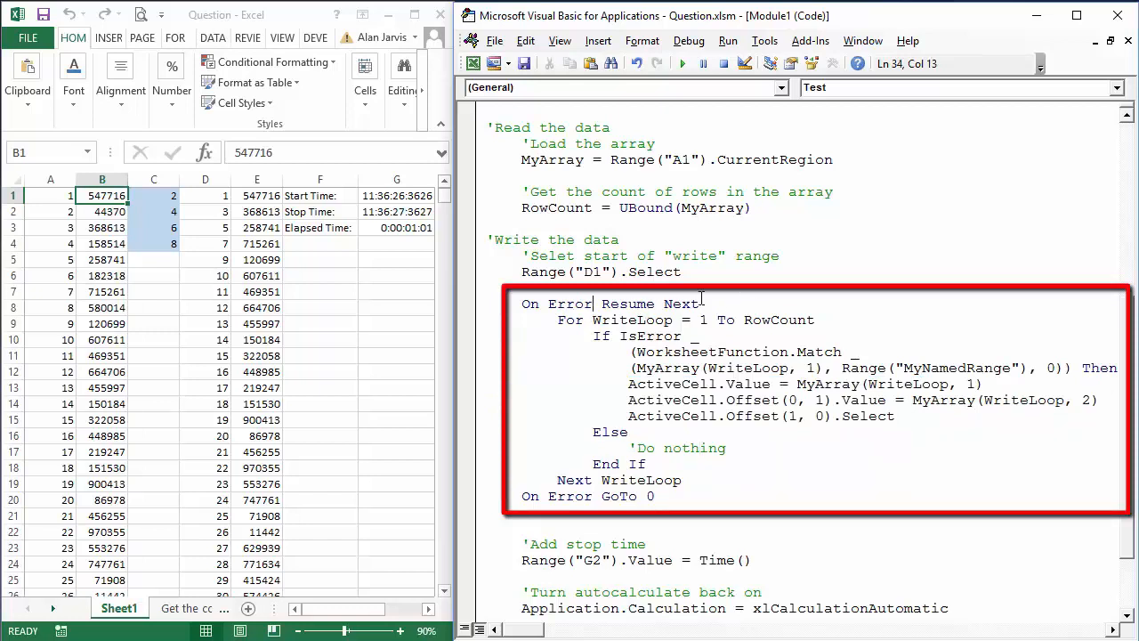
click(587, 495)
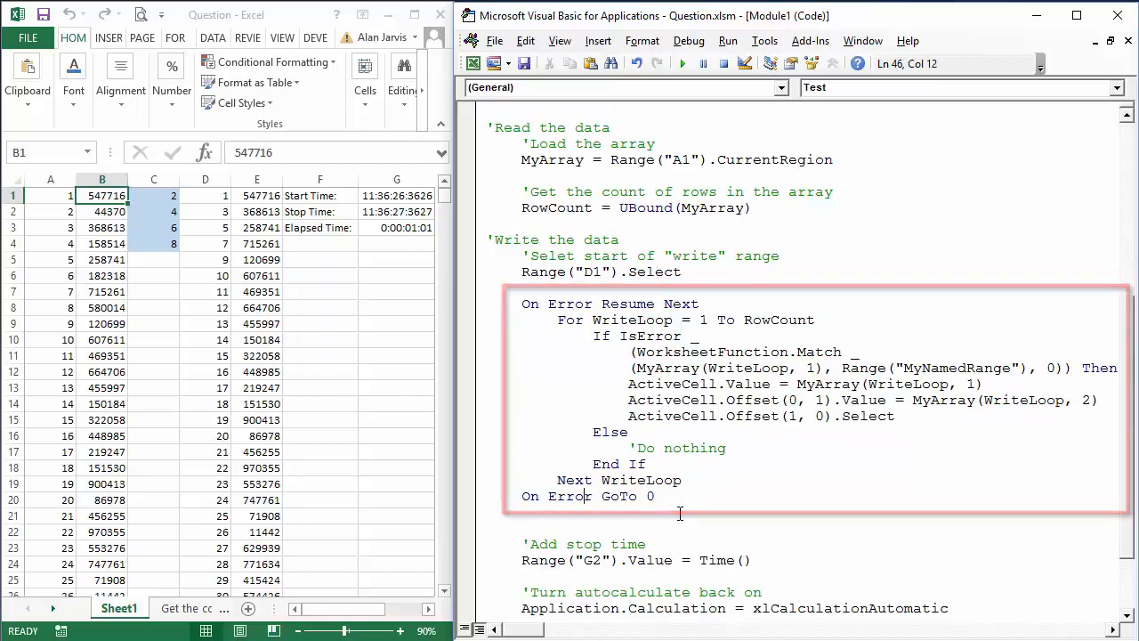
- Rerun the Test macro from the end of its code to record fresh start and stop times in G1:G3
scroll(down, 3)
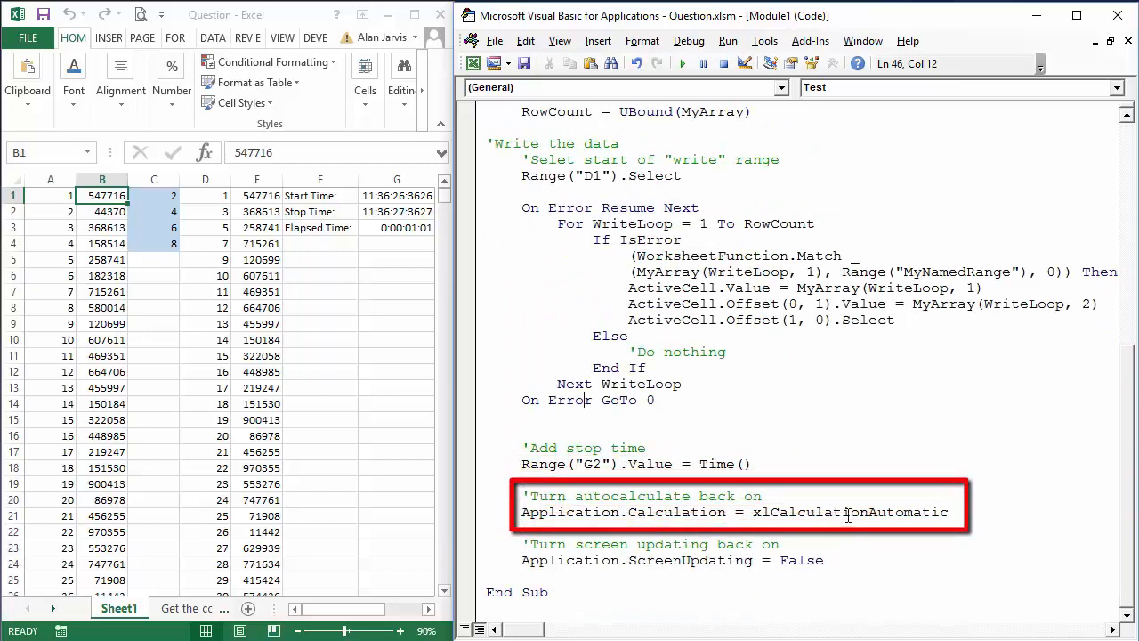
click(699, 561)
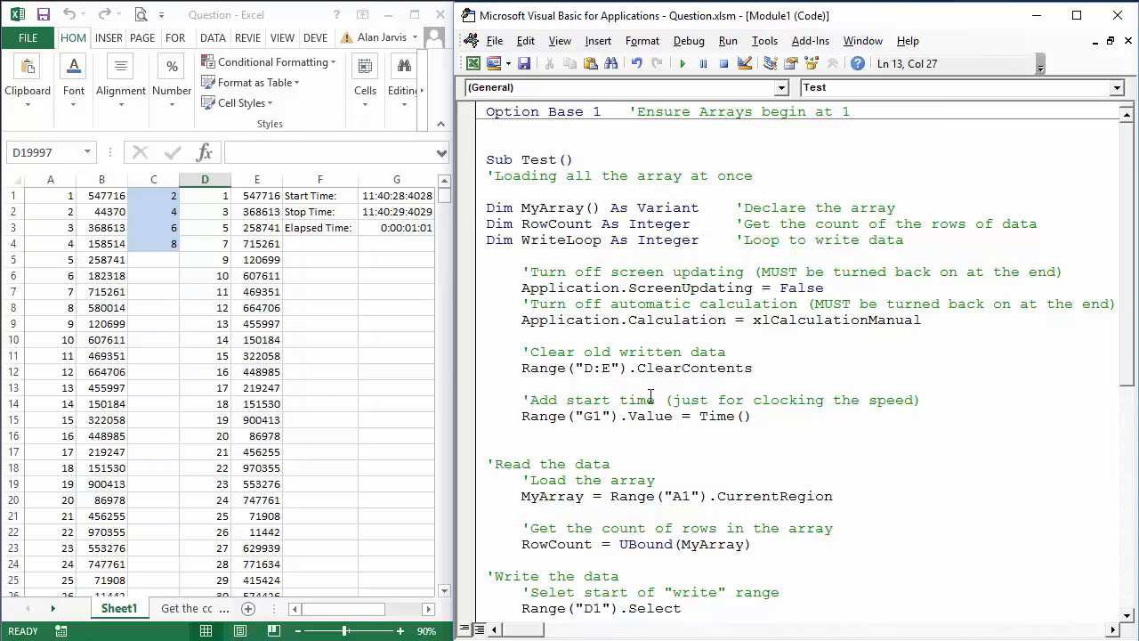
scroll(down, 3)
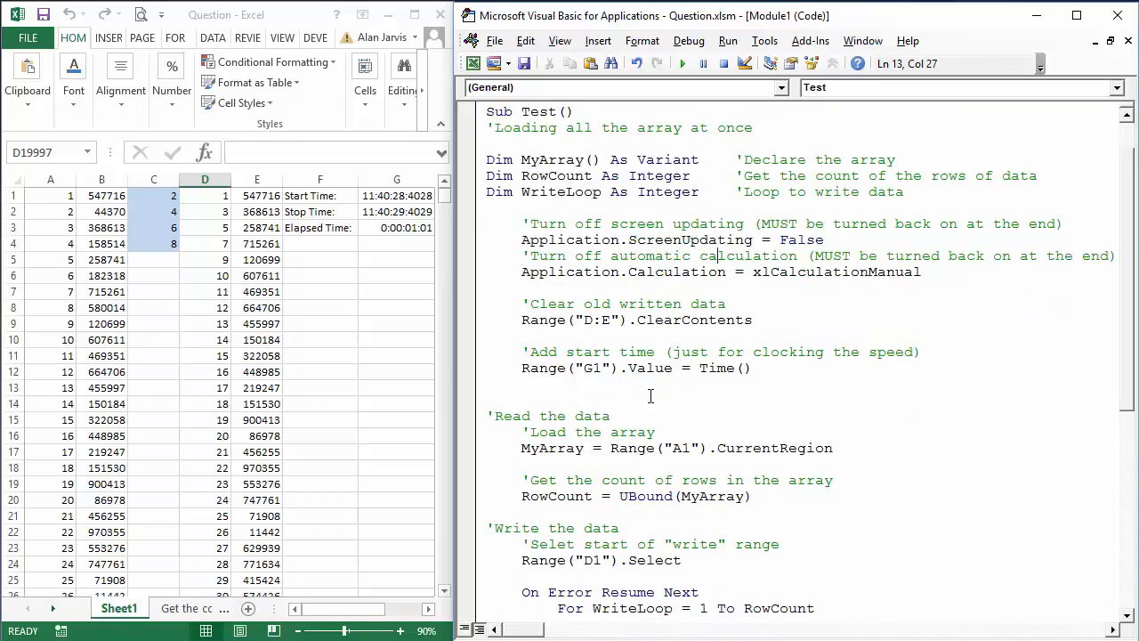